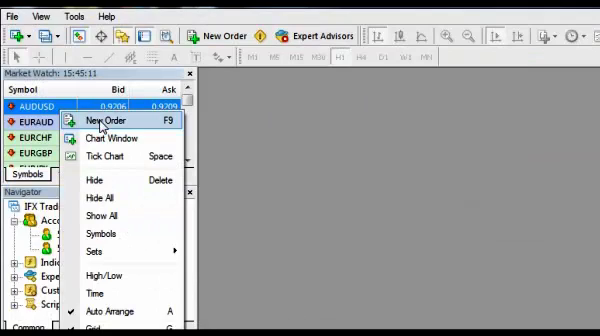
Step: Start a new order for AUDUSD from Market Watch
left_click(106, 120)
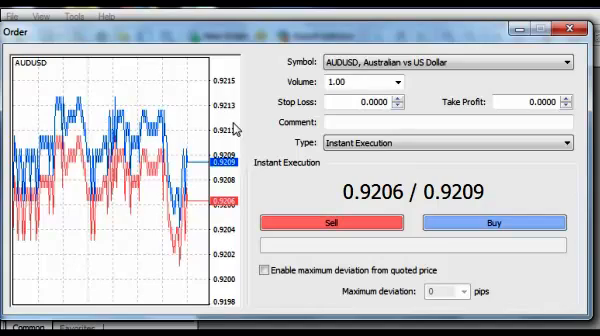
left_click(536, 122)
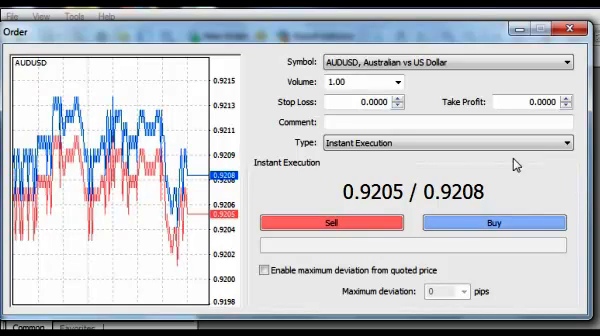
Step: Close the instant-execution AUDUSD order ticket without placing it
left_click(266, 272)
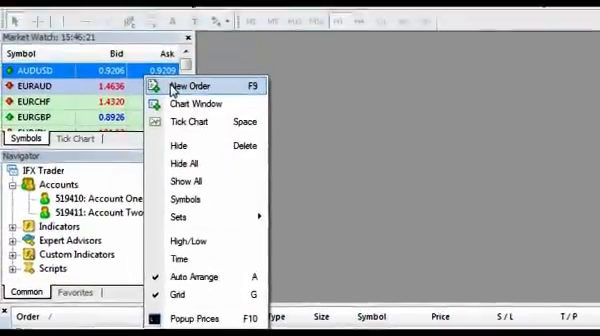
Step: Begin a new AUDUSD order and change its type to Pending Order (Buy Limit, 1.00 lots)
left_click(196, 84)
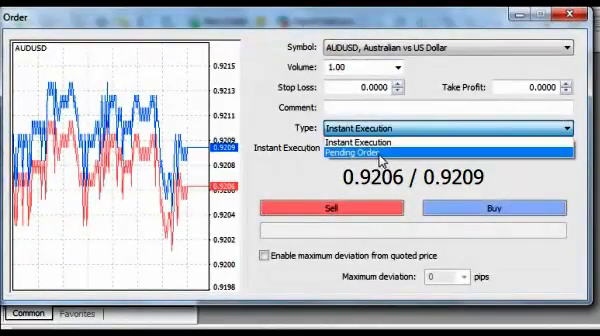
left_click(370, 154)
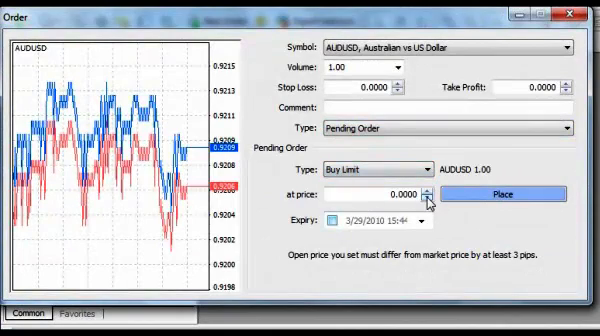
Step: Enter 0.9205 as the Buy Limit 'at price' for the pending order
left_click(428, 196)
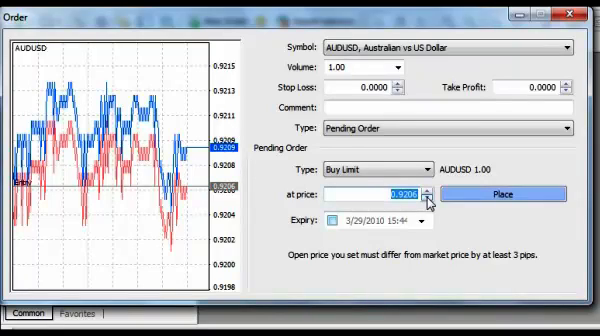
left_click(432, 196)
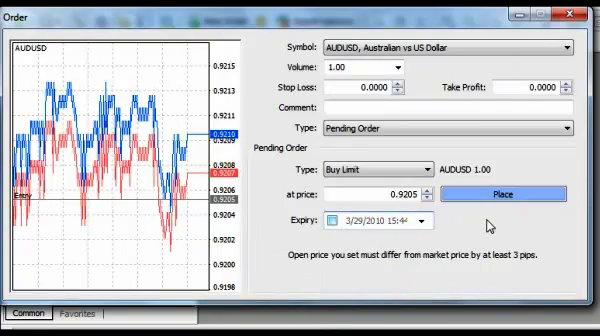
Step: Place the 1.00-lot AUDUSD buy limit at 0.9205 and acknowledge the order confirmation
left_click(526, 192)
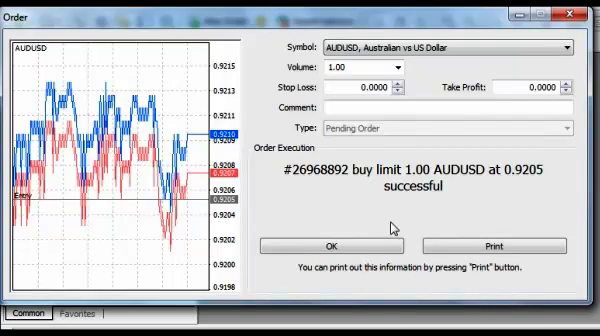
left_click(332, 244)
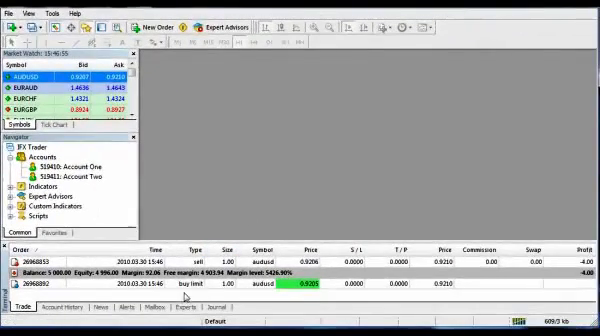